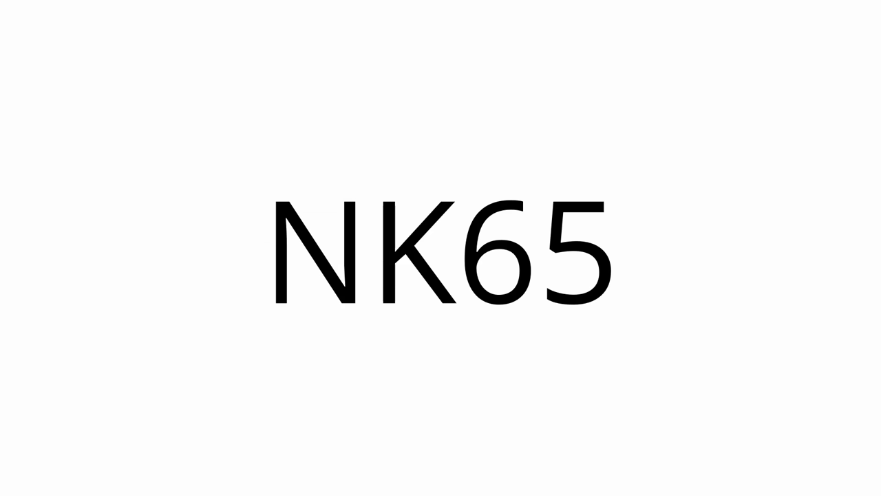
pyautogui.write('Tofu60')
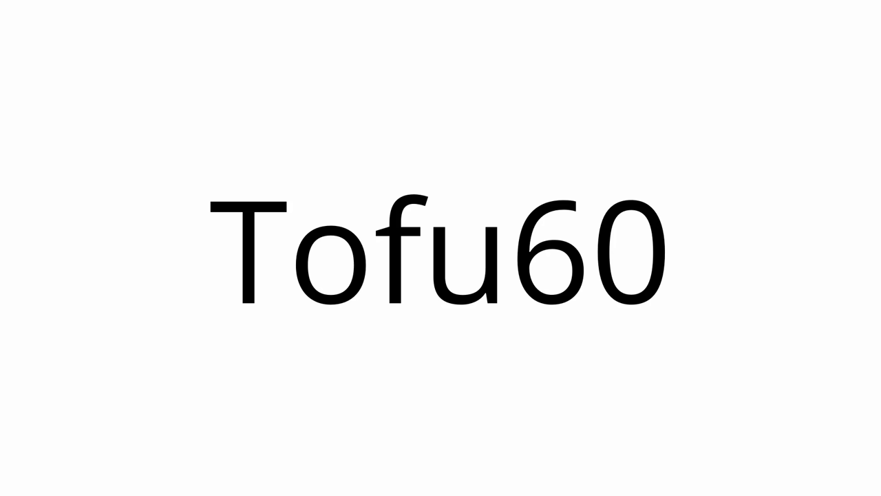